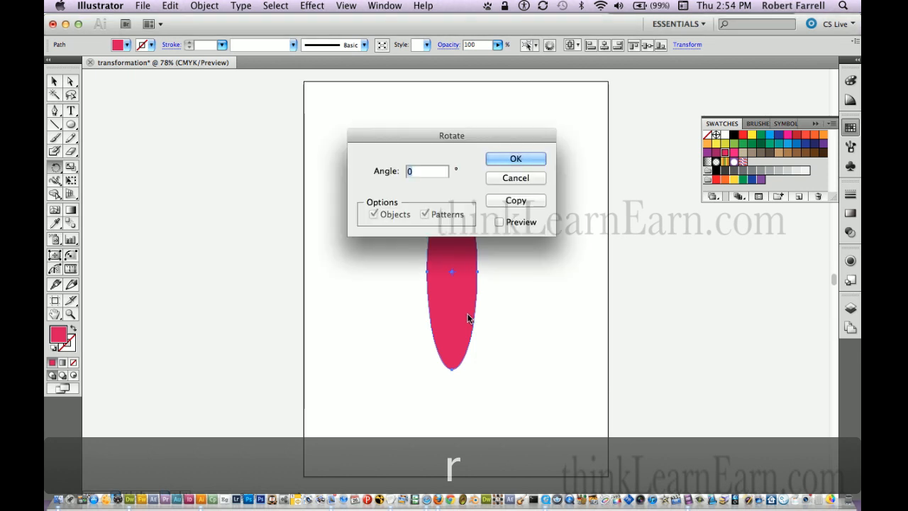
Rotate a copy of the pink ellipse by 360/7 degrees
text(360/7)
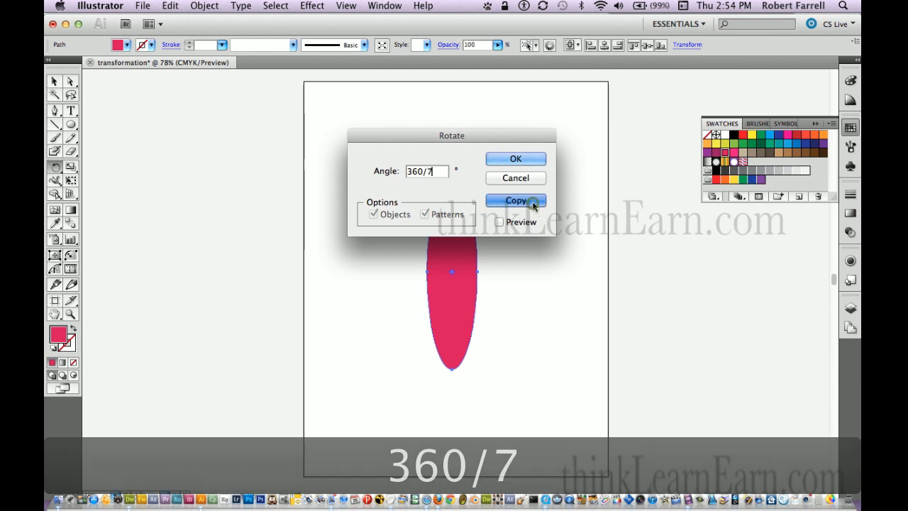
click(515, 200)
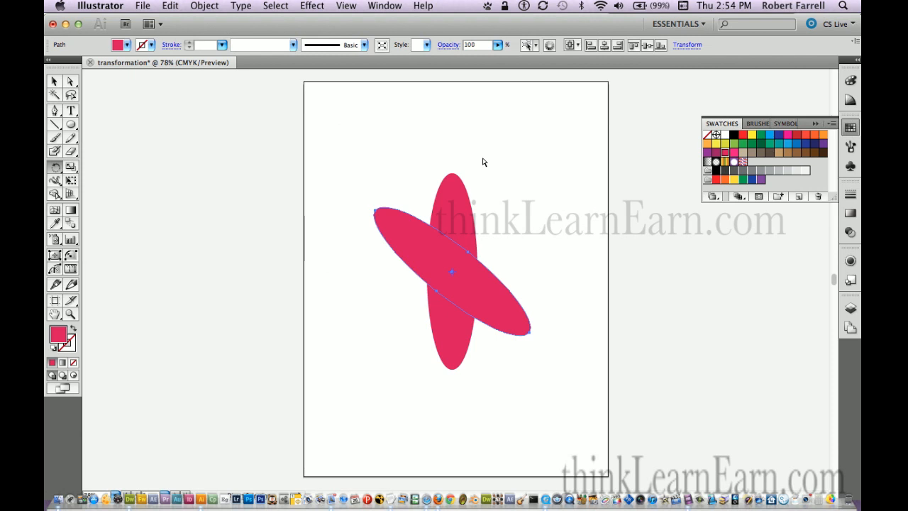
Repeat the rotated copy twice, then undo three times back to one ellipse
key(cmd+d)
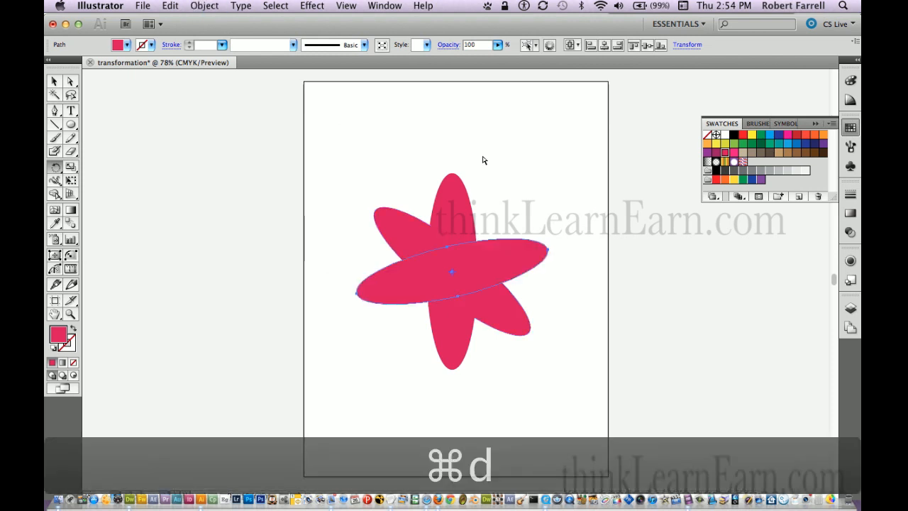
key(cmd+d)
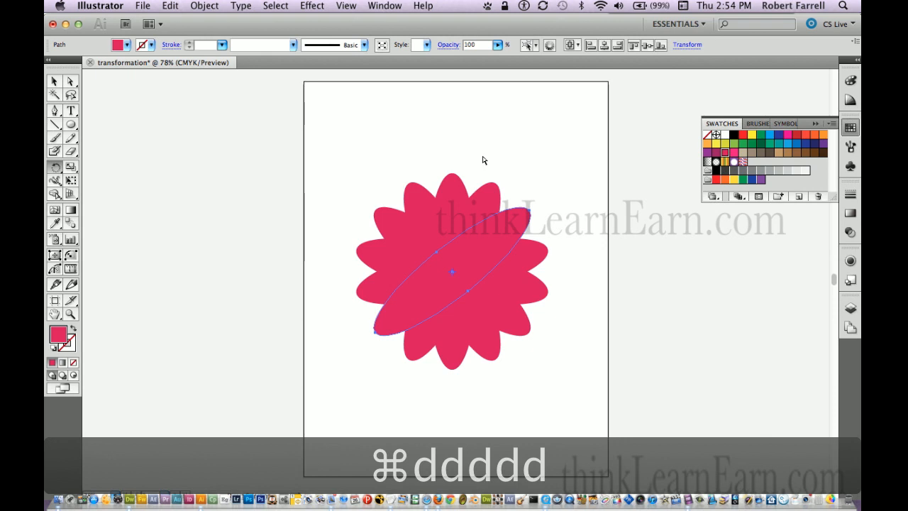
key(cmd+z)
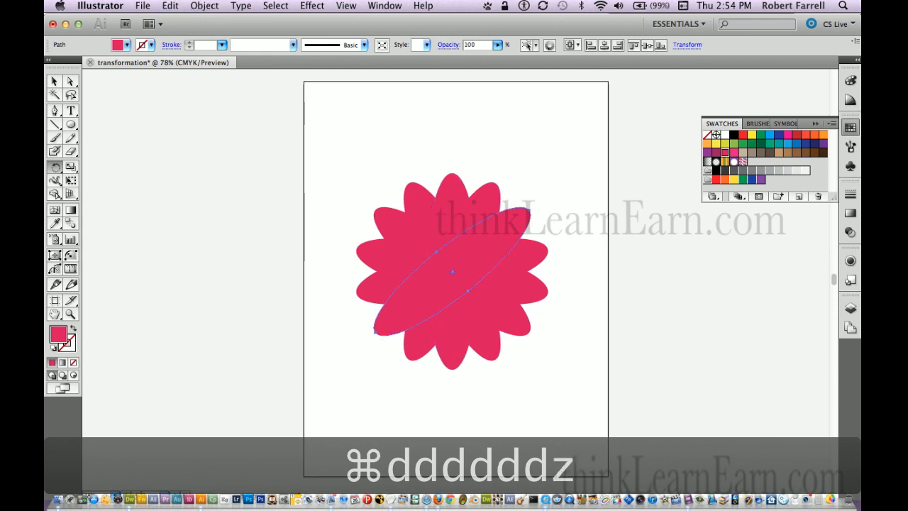
key(cmd+z)
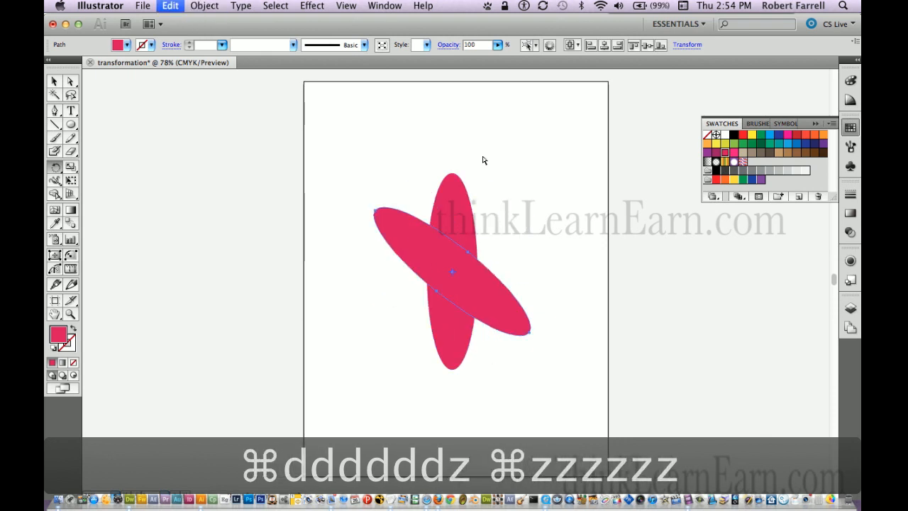
key(cmd+z)
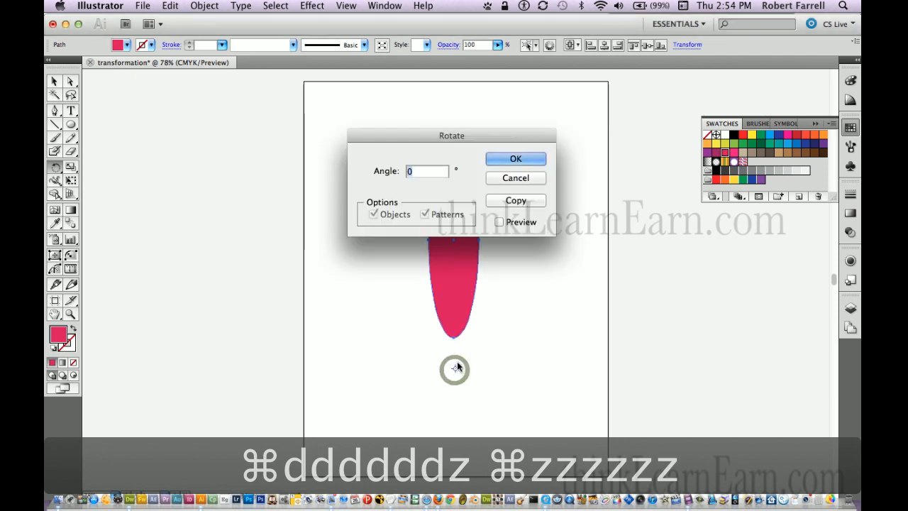
Rotate a copy of the ellipse by 360/6 degrees around the pivot below it
text(36)
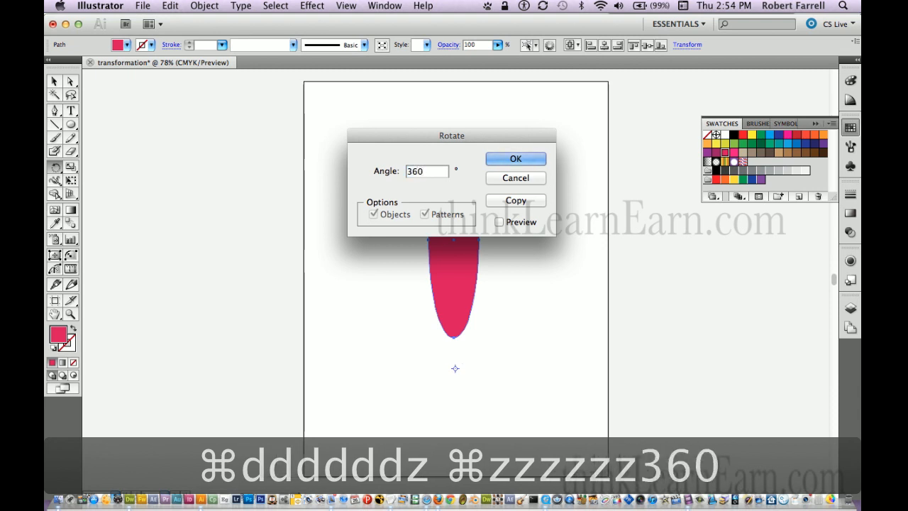
text(/)
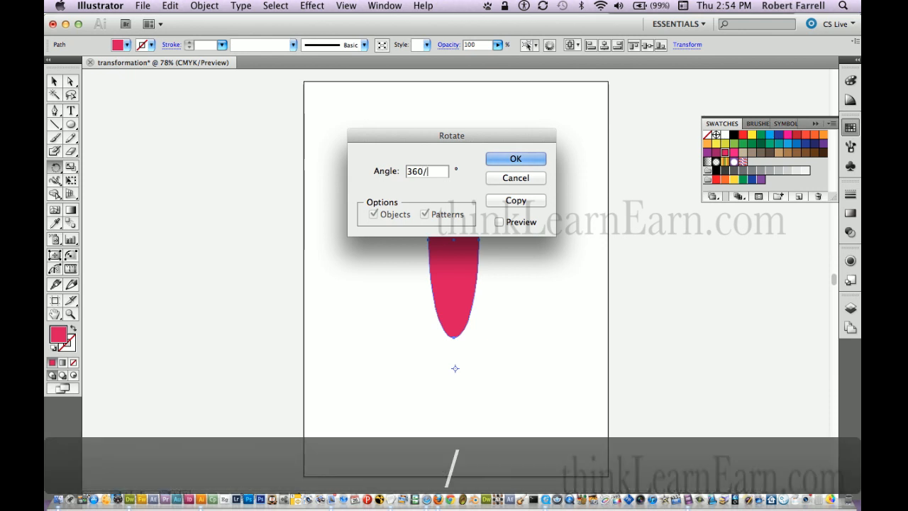
text(6)
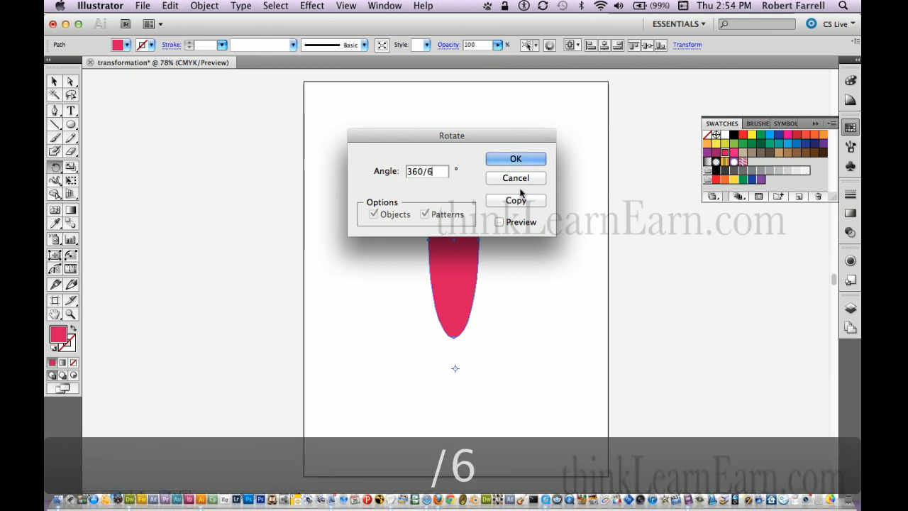
click(516, 200)
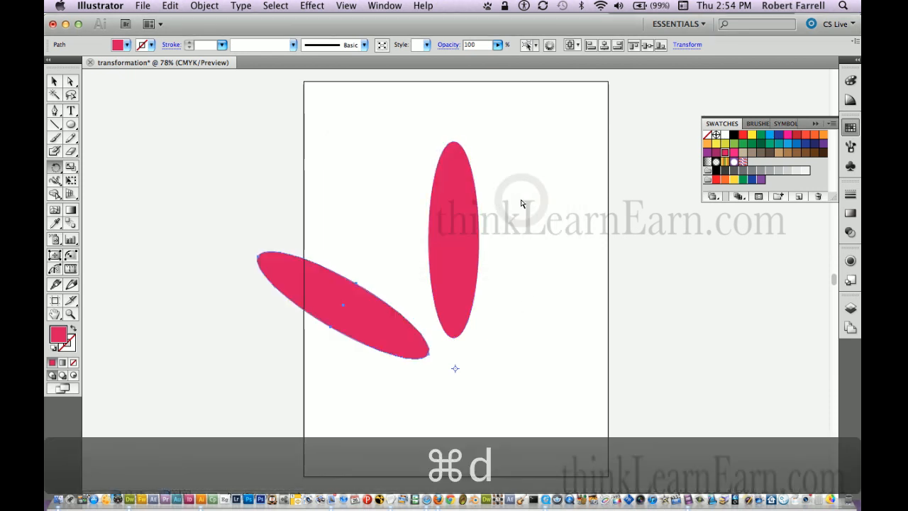
Repeat the sixth-turn rotated copy, then select all six pink petals
key(cmd+d)
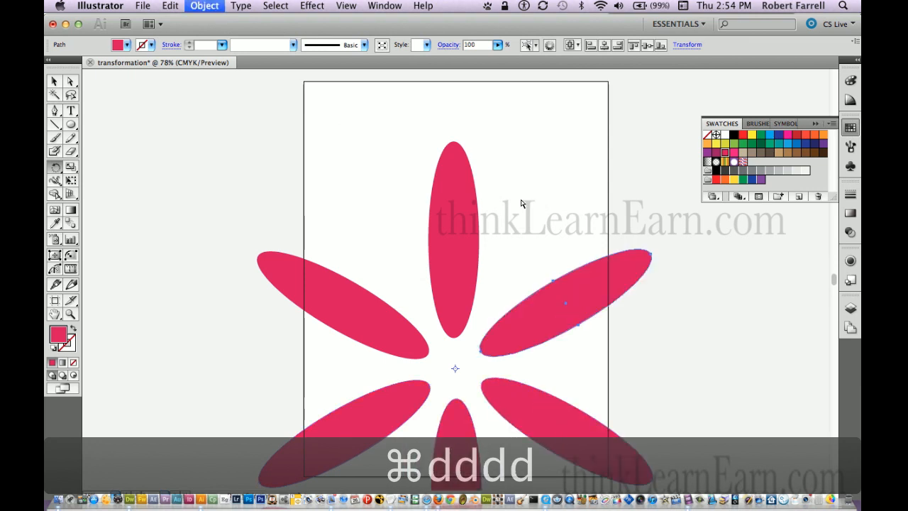
key(cmd+a)
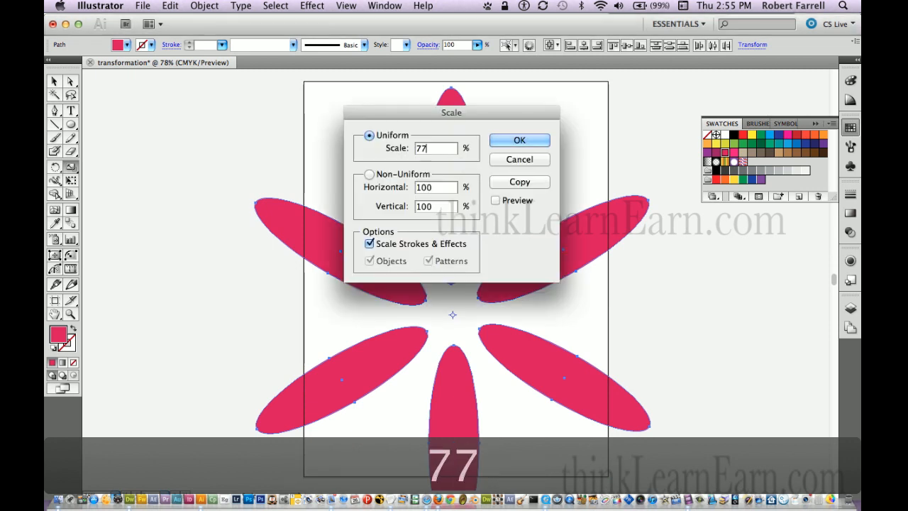
Scale copies of all six petals to 77% and colour them yellow
click(519, 182)
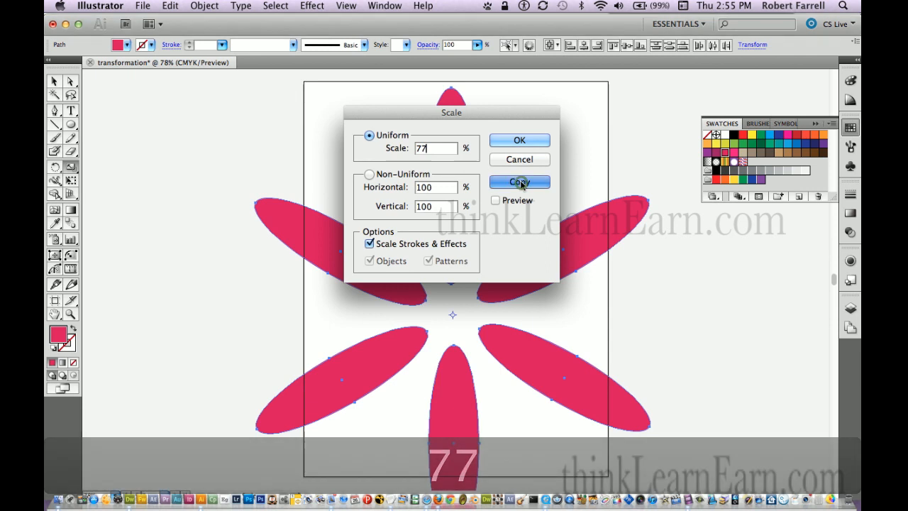
click(519, 182)
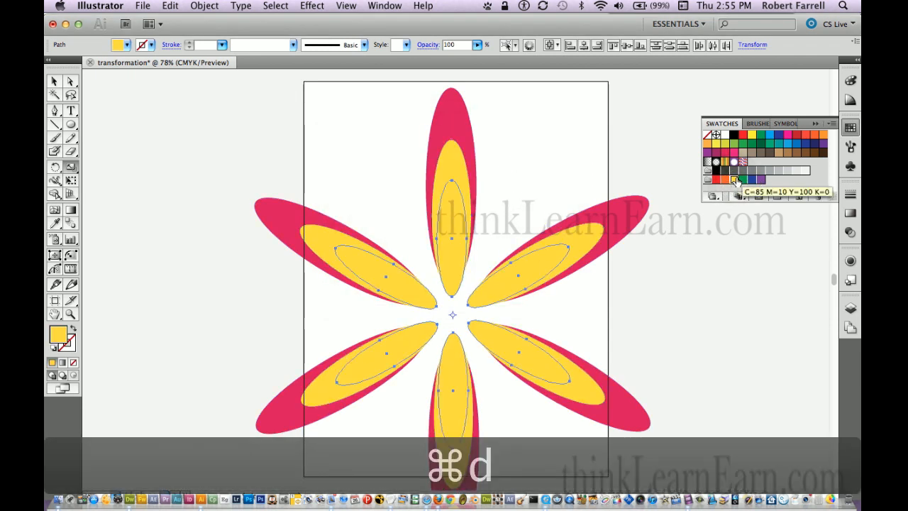
Colour the next smaller nested petal copies orange, then blue
click(805, 149)
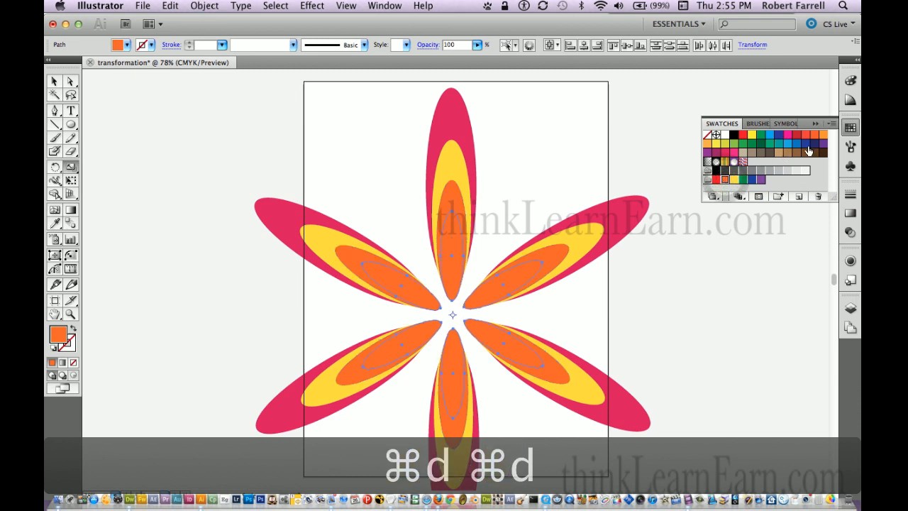
click(772, 138)
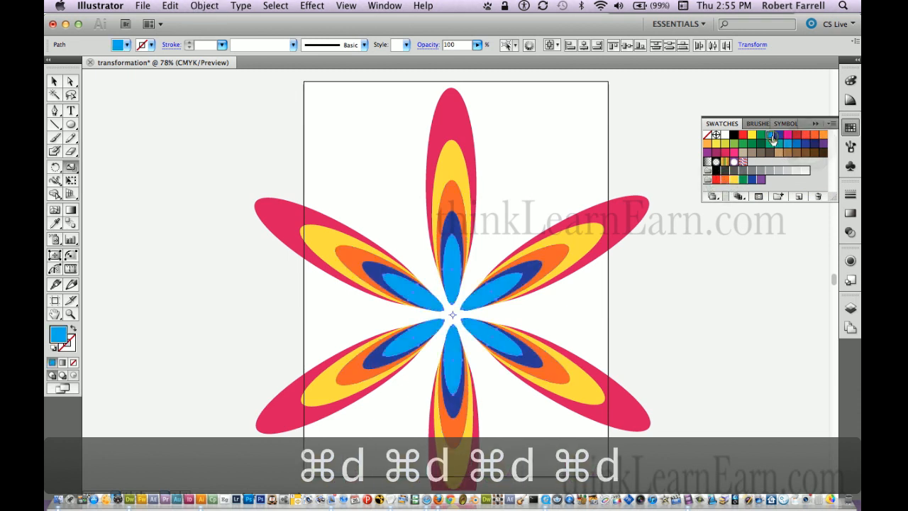